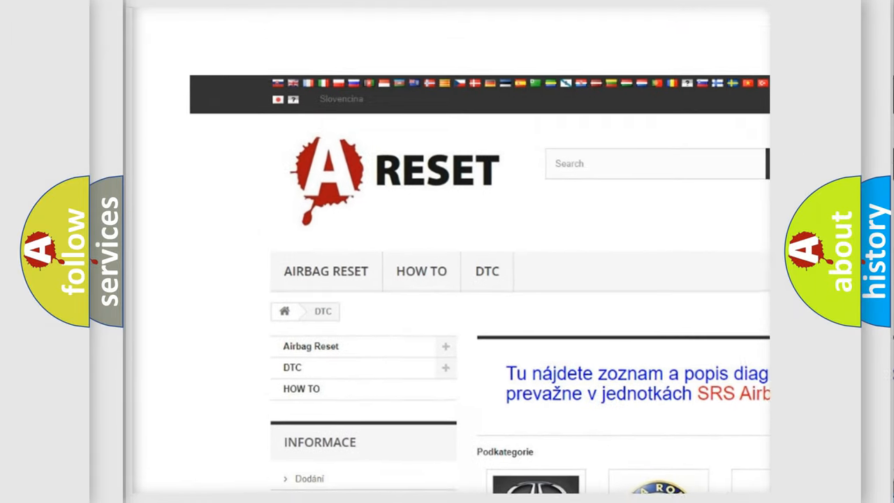
# Scroll the DTC category page down to the brand logo grid showing GMC DTC.
pyautogui.scroll(-3)
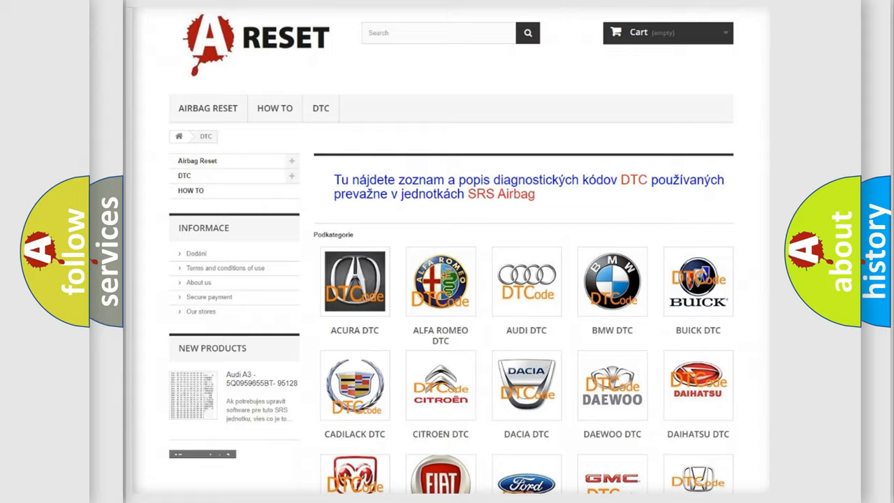
pyautogui.scroll(-3)
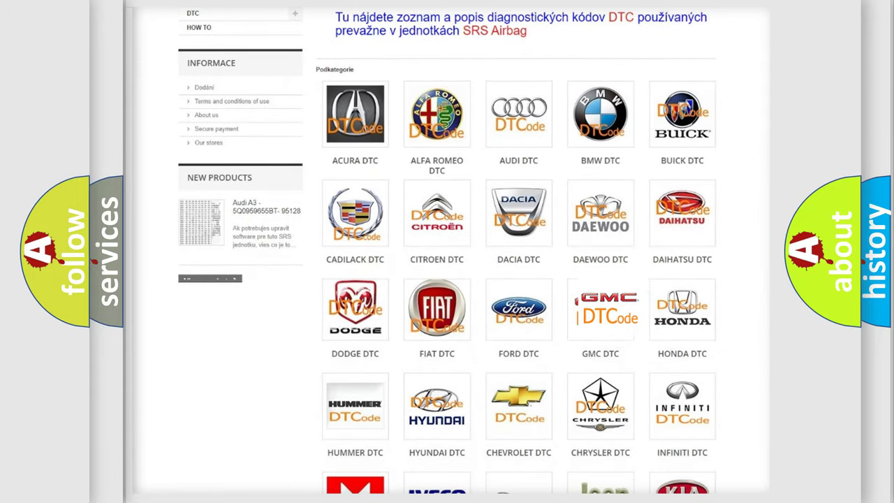
# Open the GMC DTC category and skim its B-code list (B0002, B0012...) before returning to the top.
pyautogui.click(601, 310)
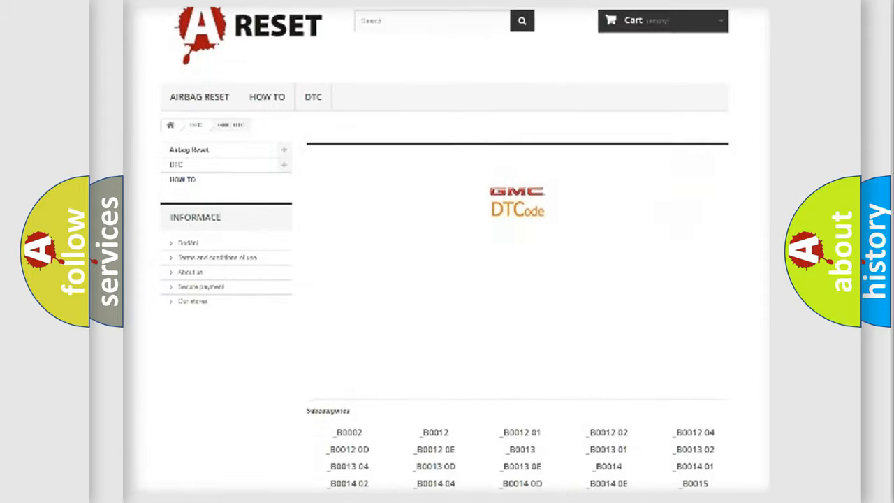
pyautogui.scroll(-3)
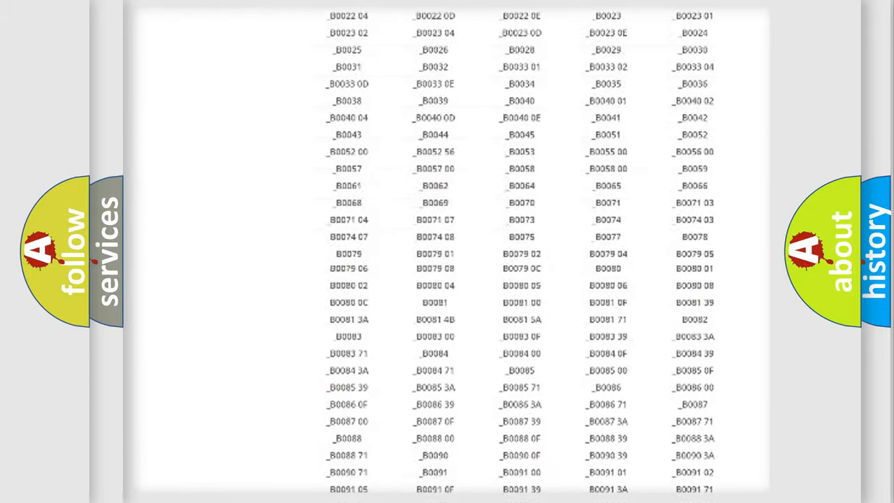
pyautogui.scroll(3)
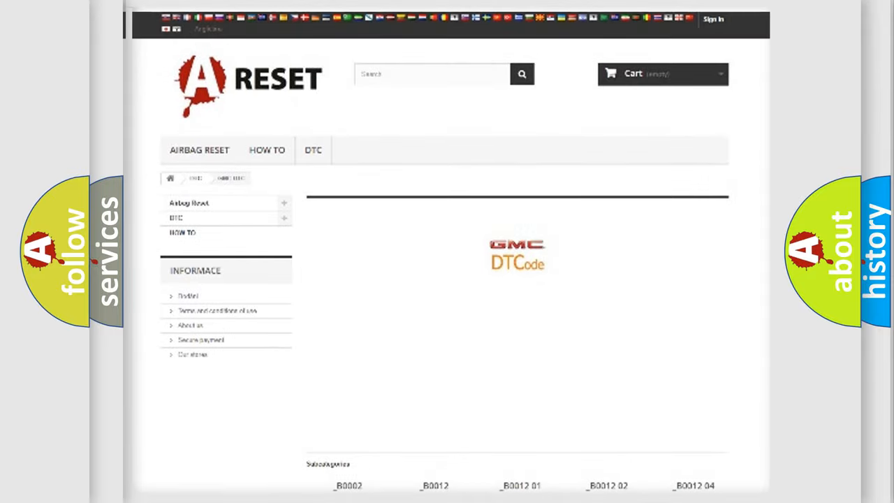